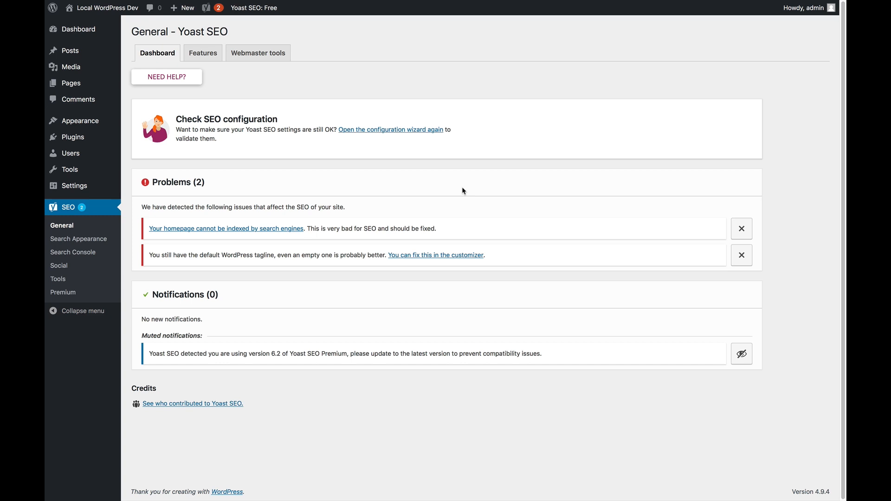
mouse_move(163, 110)
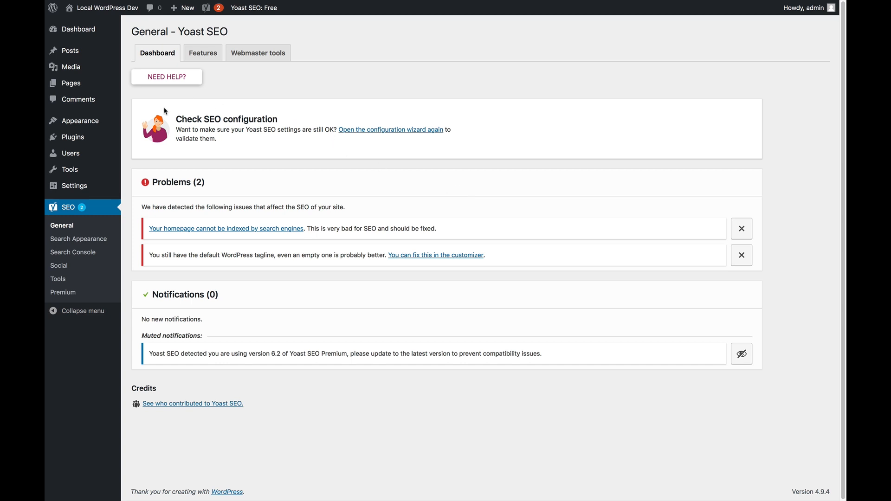
mouse_move(298, 147)
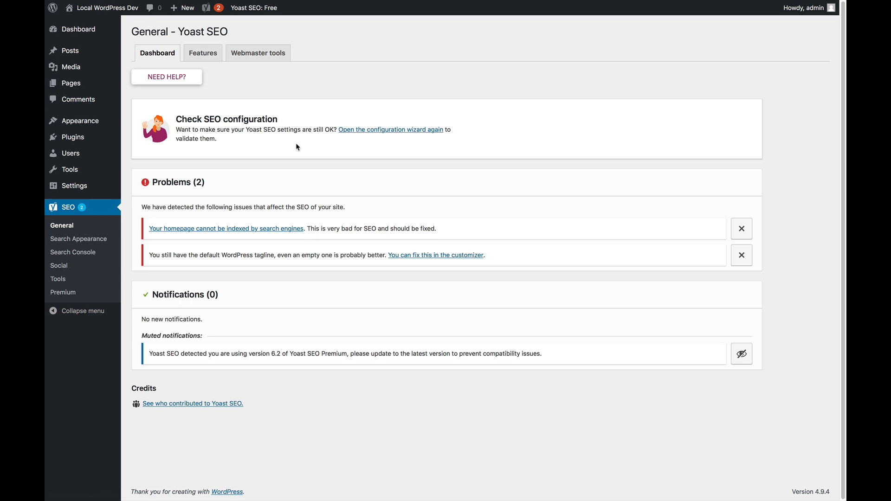
mouse_move(378, 136)
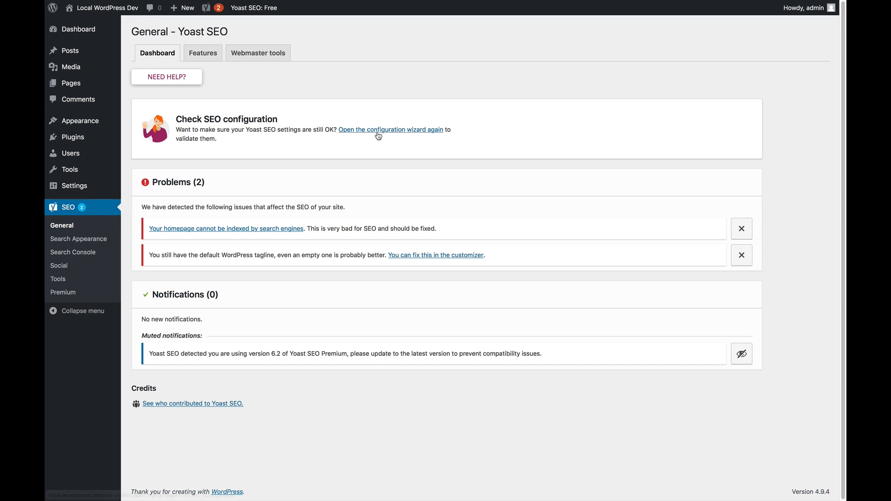
- Reopen the configuration wizard and mark the site as under construction (Option B)
right_click(386, 132)
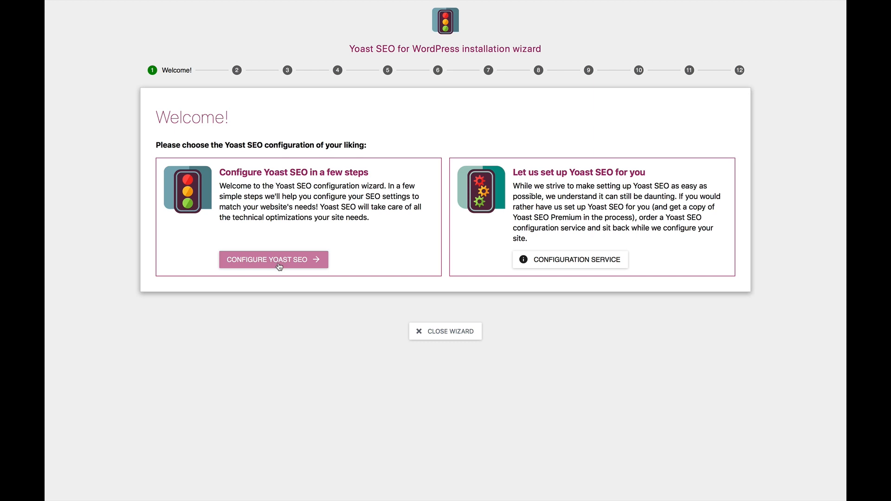
click(273, 260)
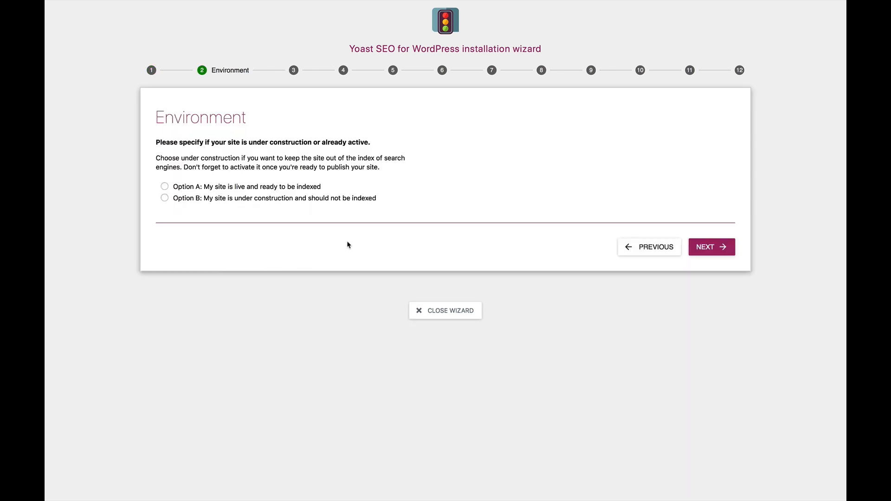
mouse_move(303, 200)
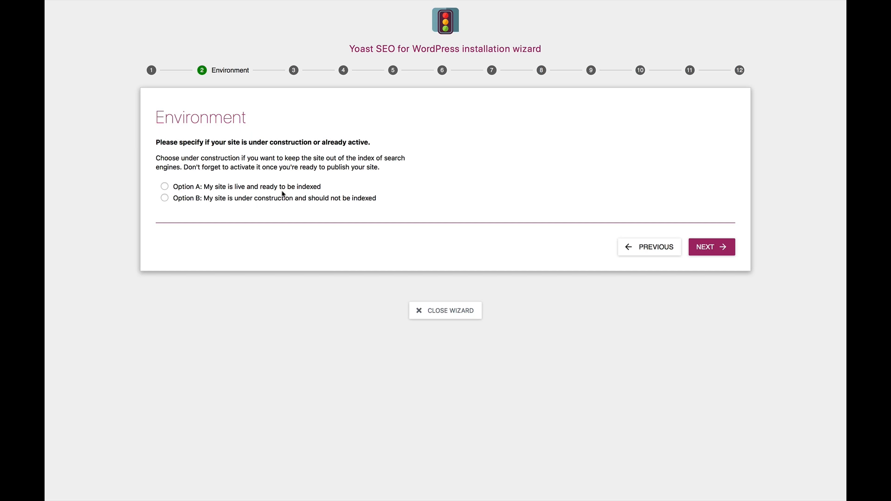
click(164, 198)
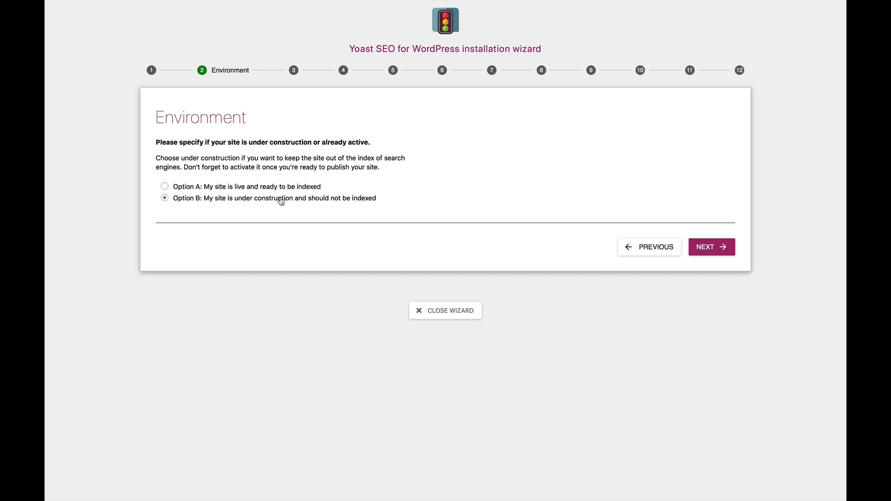
click(711, 247)
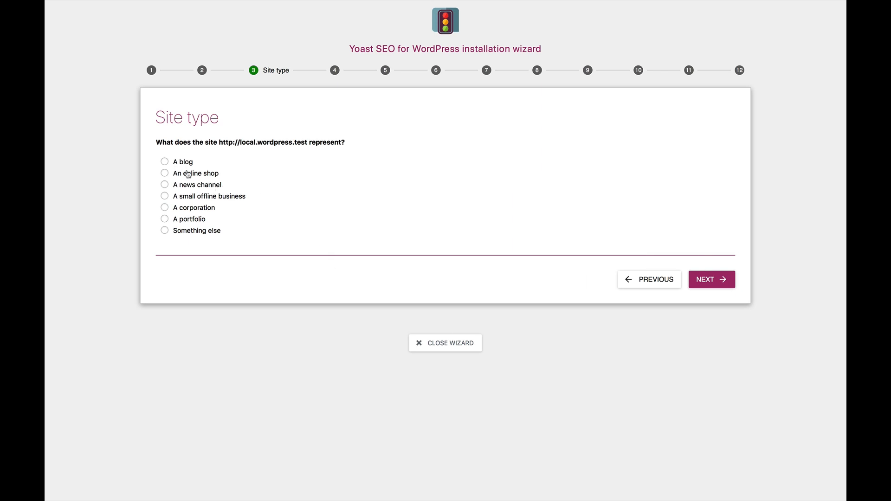
- Set the site type to 'A blog' and close the wizard back to the dashboard
click(164, 161)
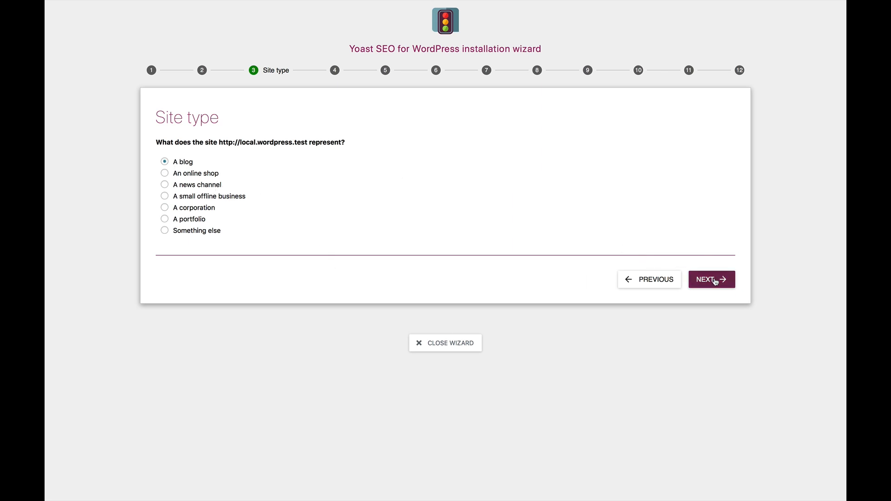
click(711, 280)
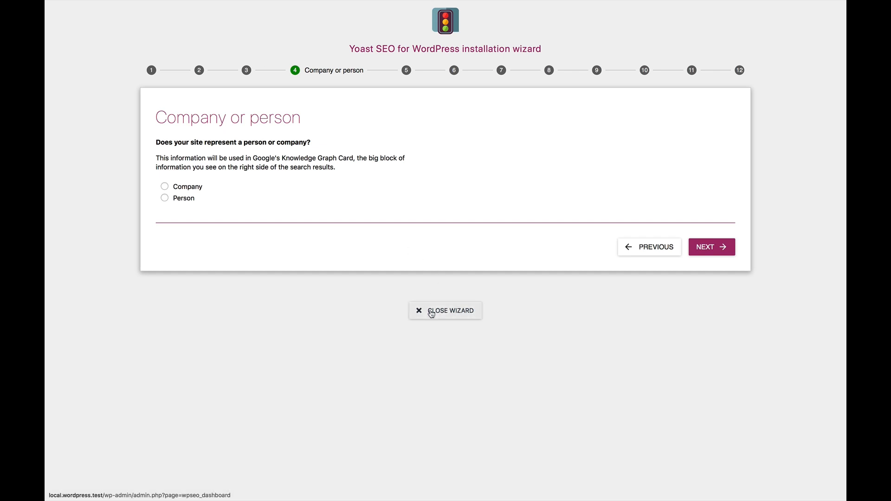
click(446, 311)
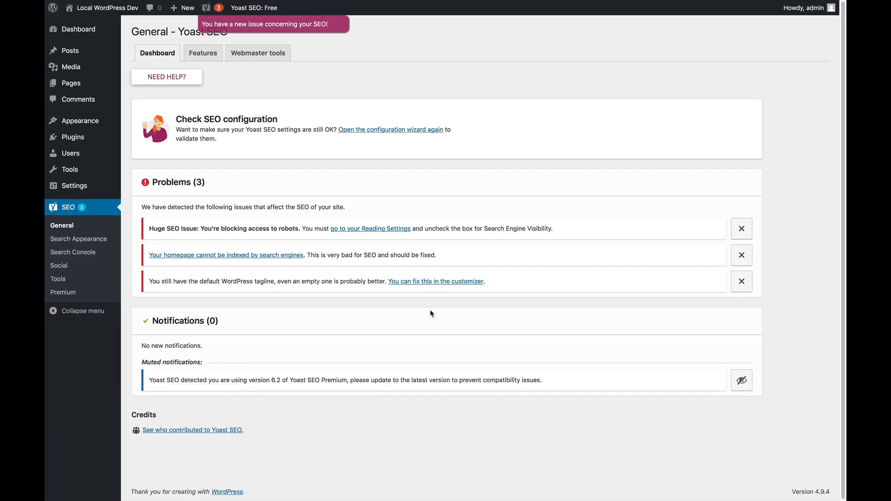
mouse_move(351, 233)
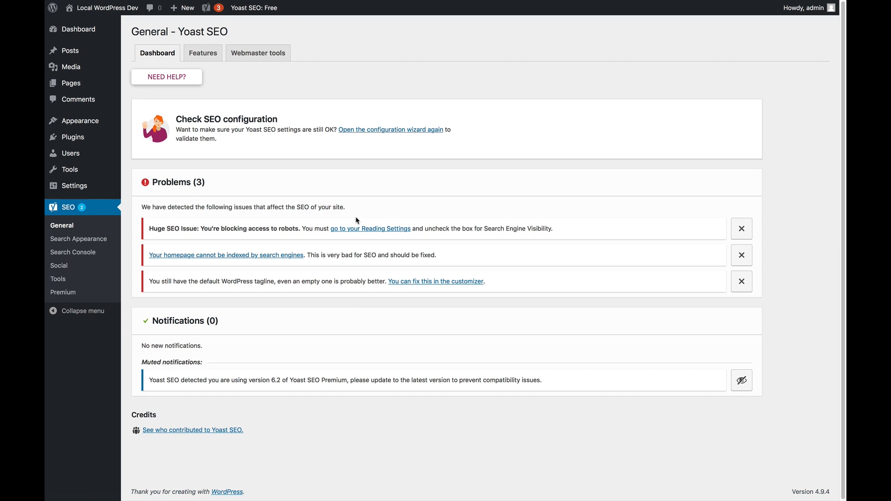
mouse_move(286, 208)
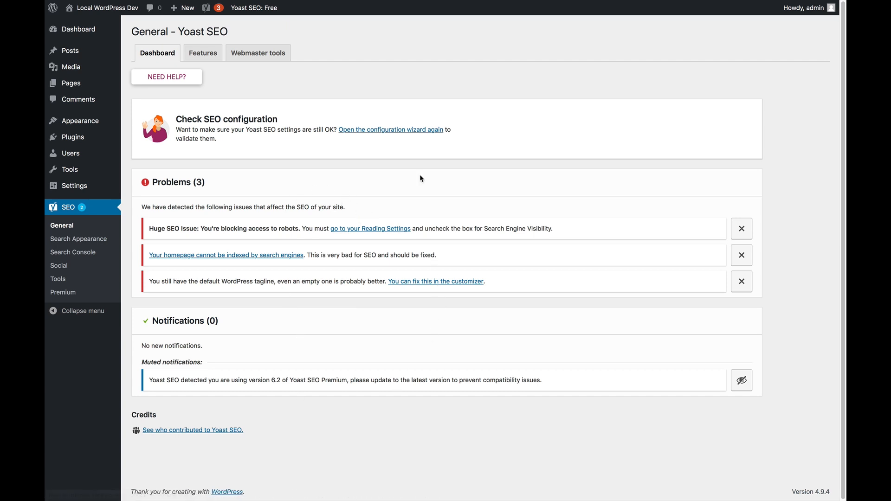
mouse_move(501, 249)
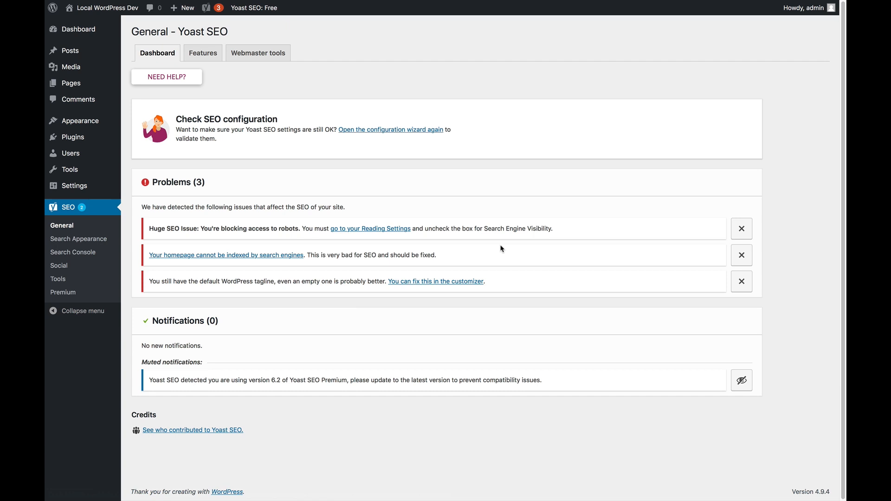
mouse_move(369, 247)
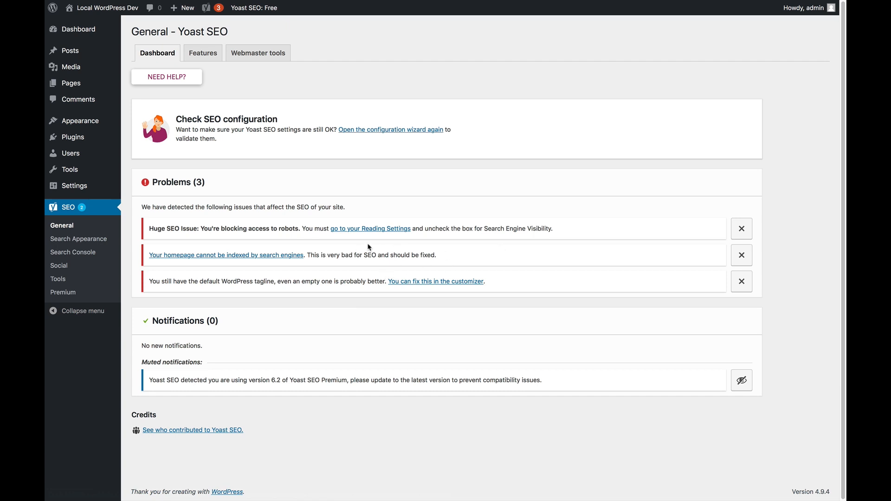
mouse_move(388, 292)
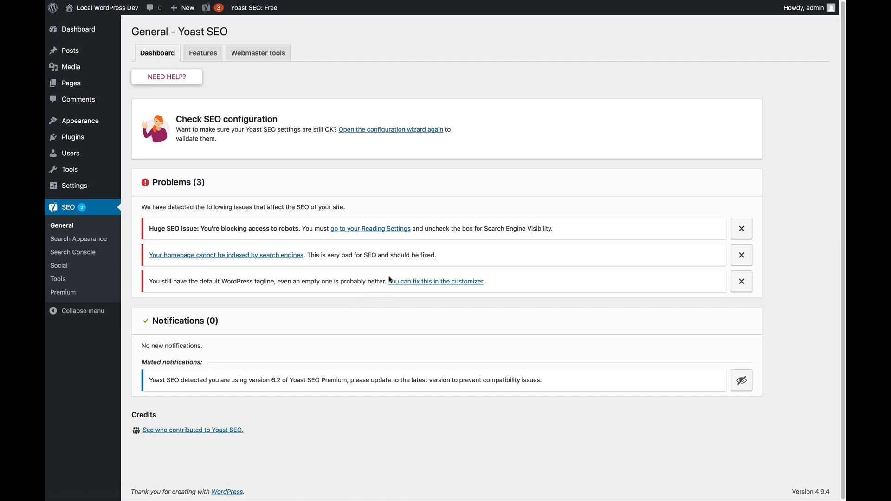
mouse_move(421, 271)
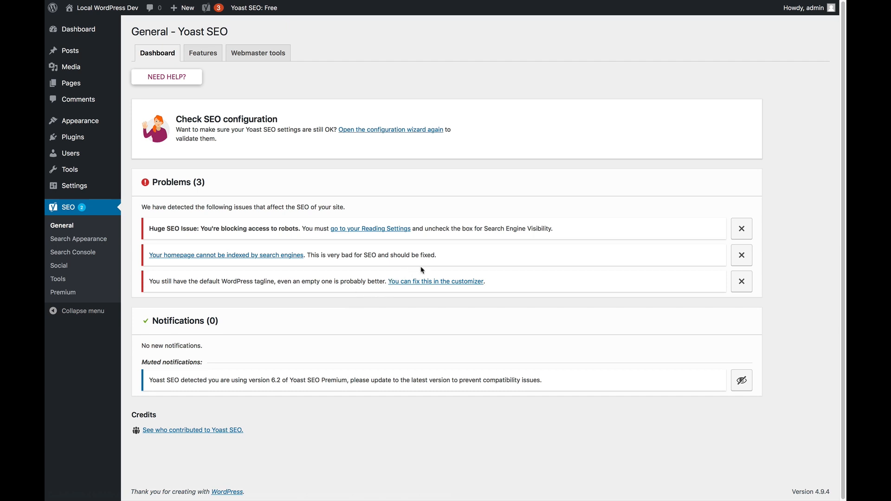
mouse_move(440, 286)
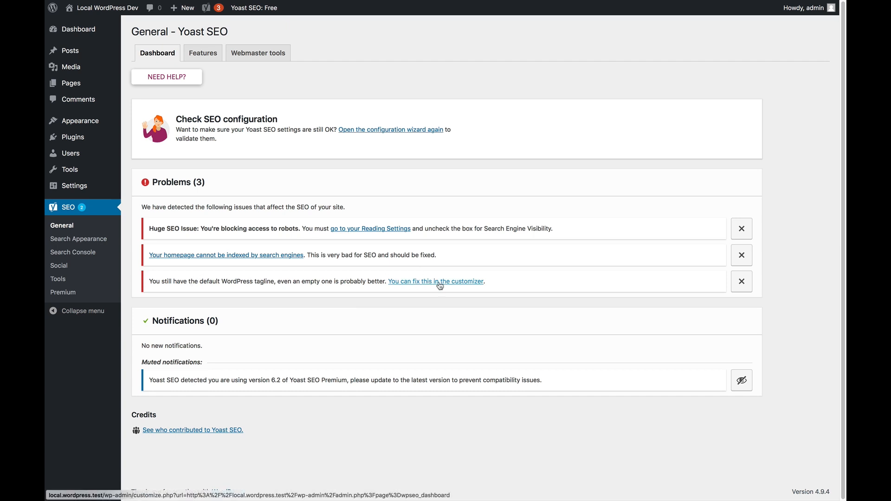
mouse_move(542, 282)
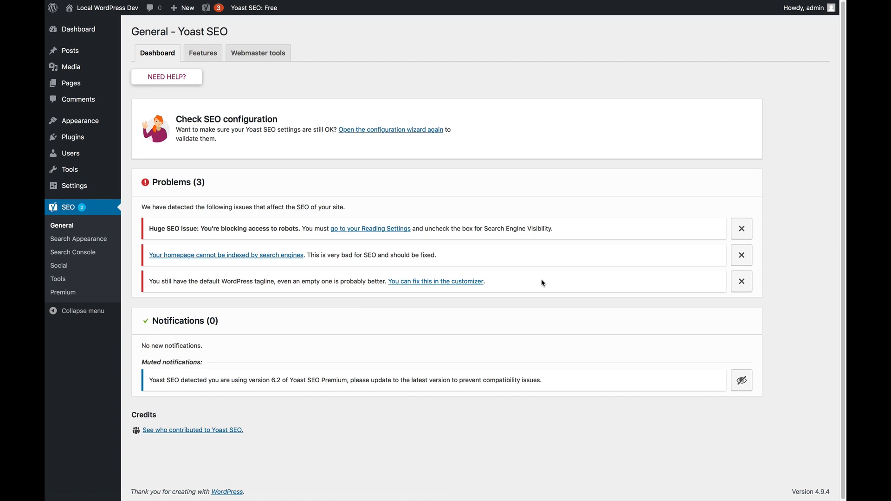
mouse_move(623, 274)
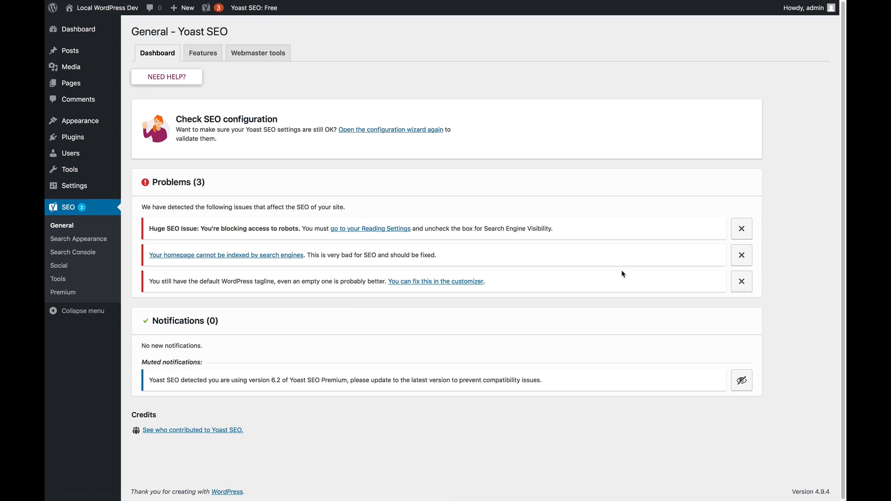
mouse_move(739, 282)
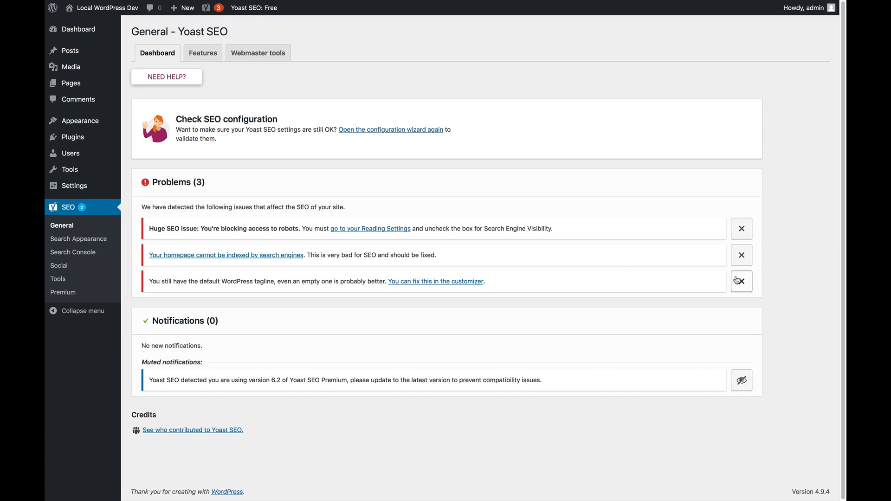
- Dismiss the default WordPress tagline problem so it moves to Muted problems
click(742, 282)
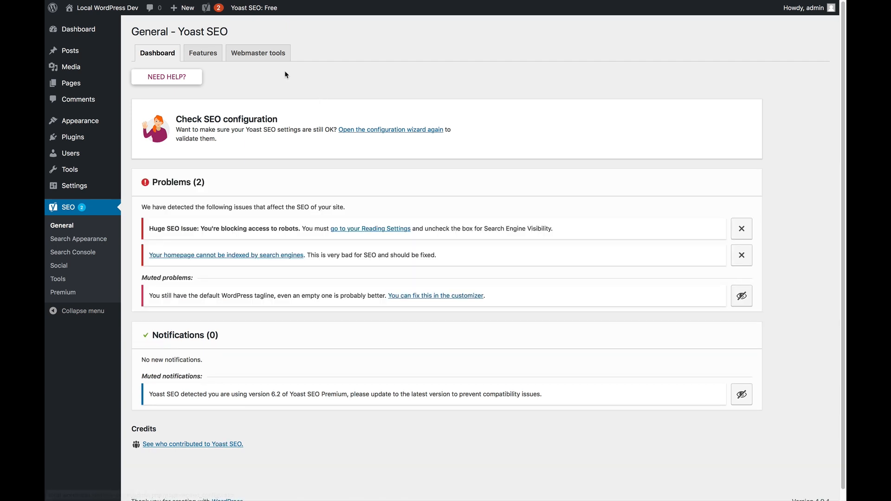